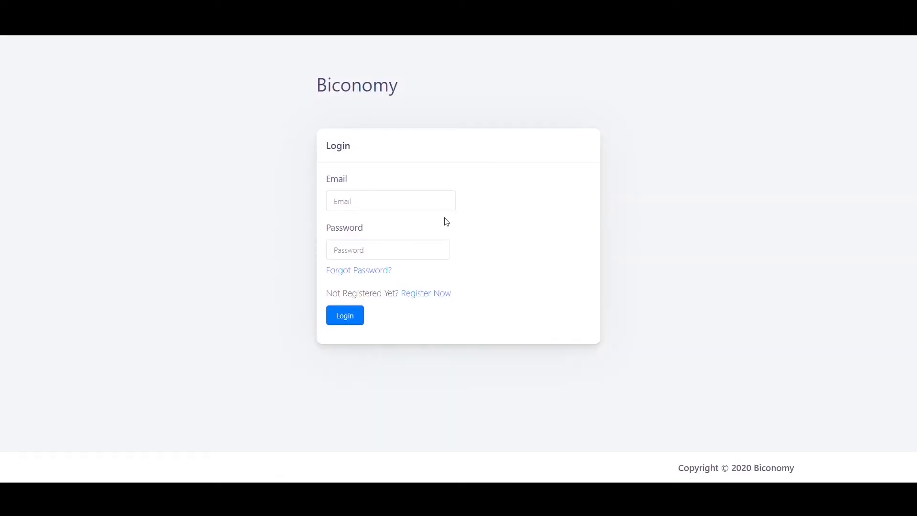
{"action": "mouse_move", "coordinate": [424, 303]}
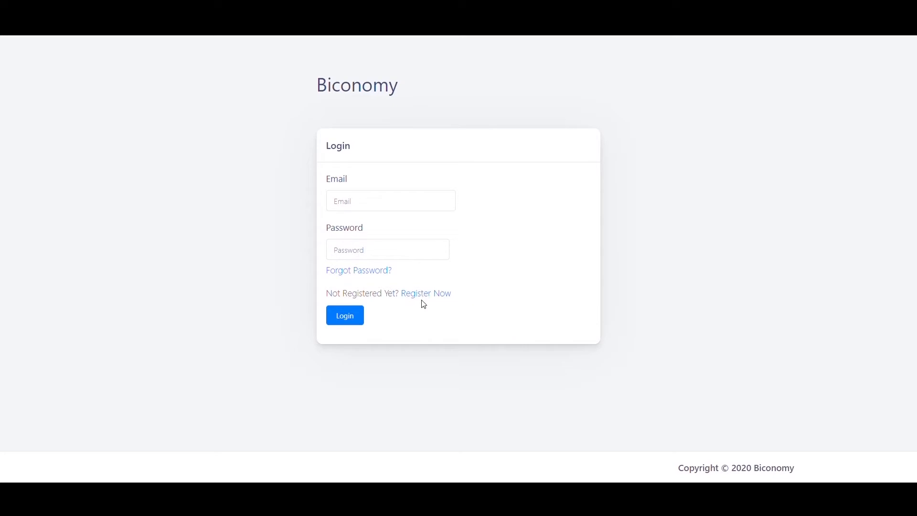
{"action": "left_click", "coordinate": [426, 293]}
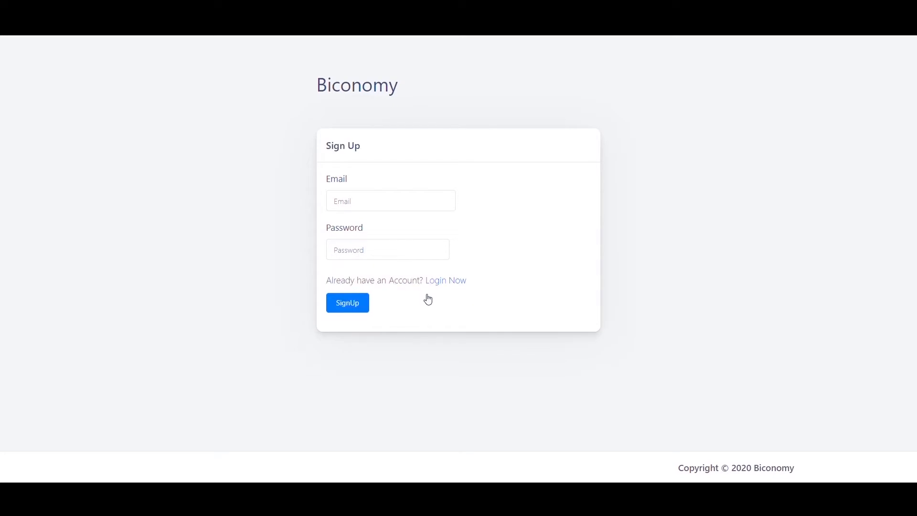
{"action": "left_click", "coordinate": [391, 200]}
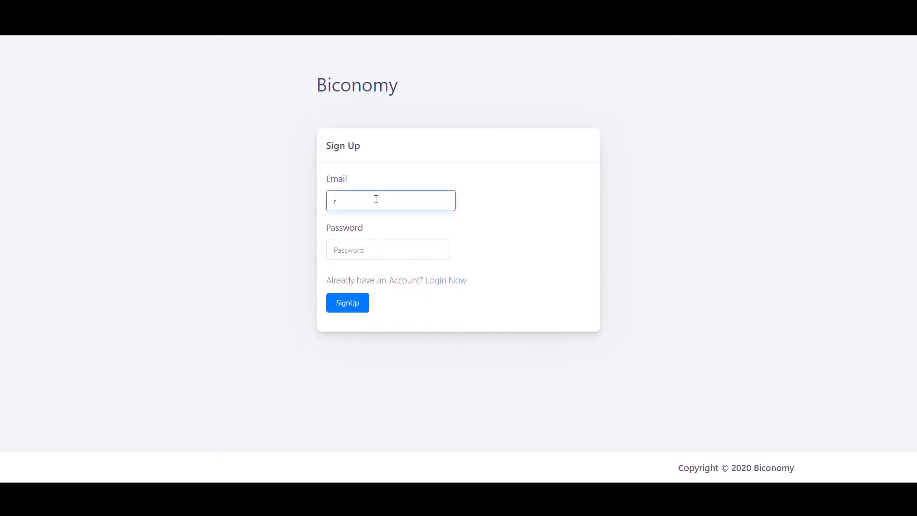
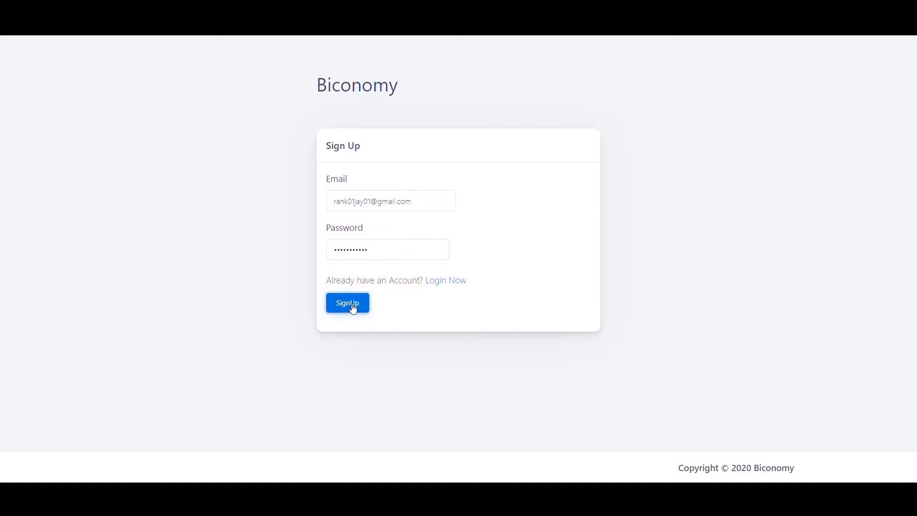
{"action": "left_click", "coordinate": [347, 303]}
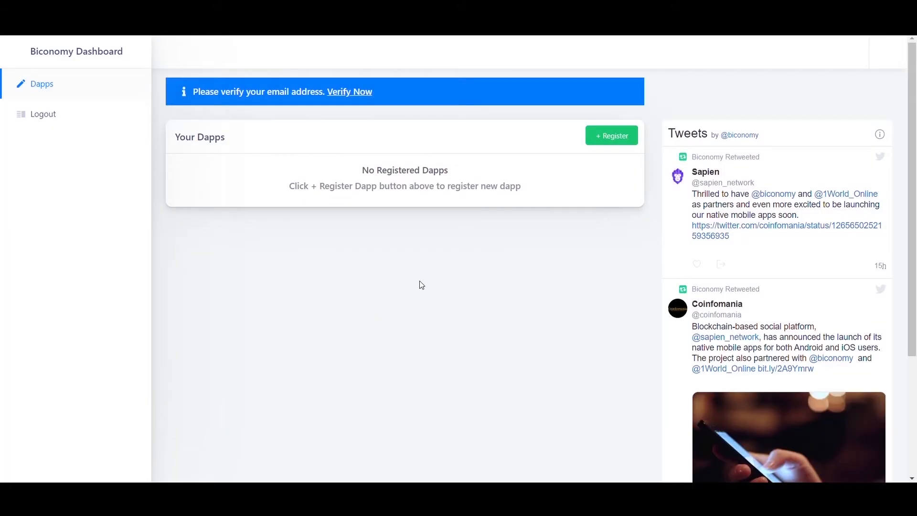
Verify the account email by entering the emailed one-time code
{"action": "left_click", "coordinate": [349, 92]}
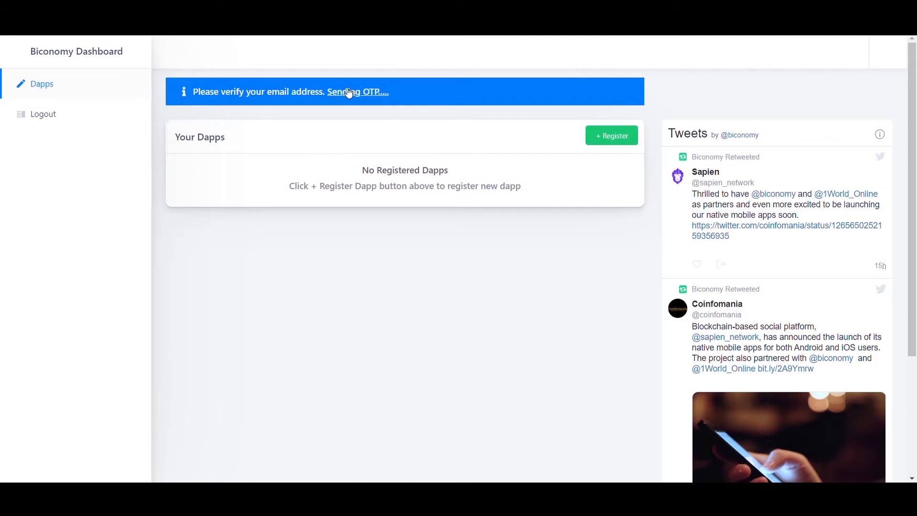
{"action": "left_click", "coordinate": [357, 92]}
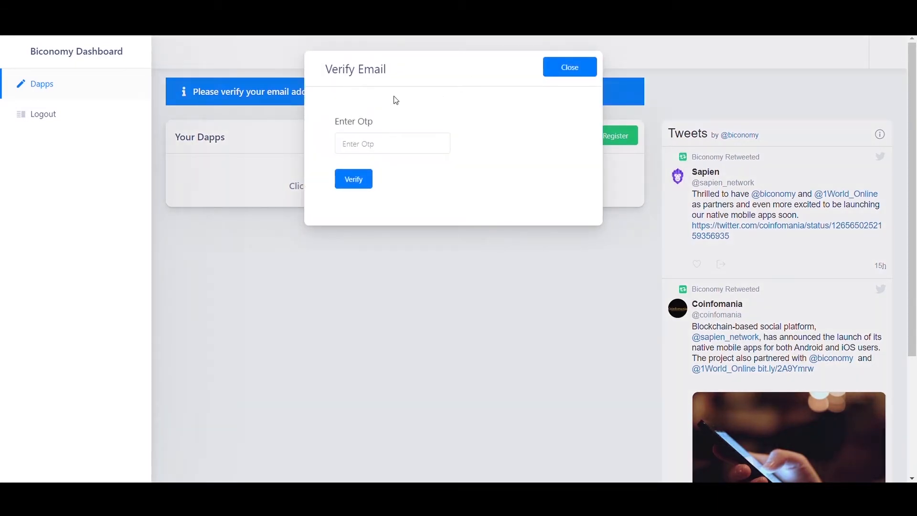
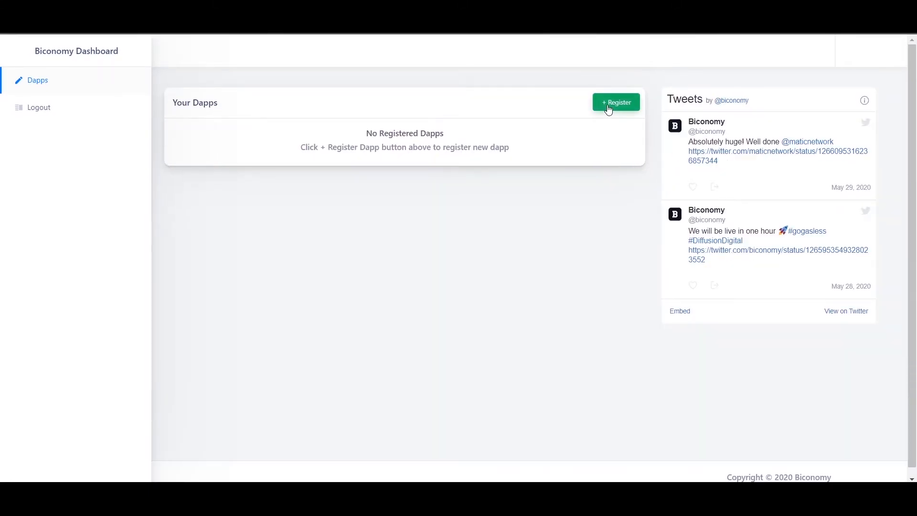
Create a dapp named FirstDapp on the Matic Testnet 2 network
{"action": "left_click", "coordinate": [616, 102]}
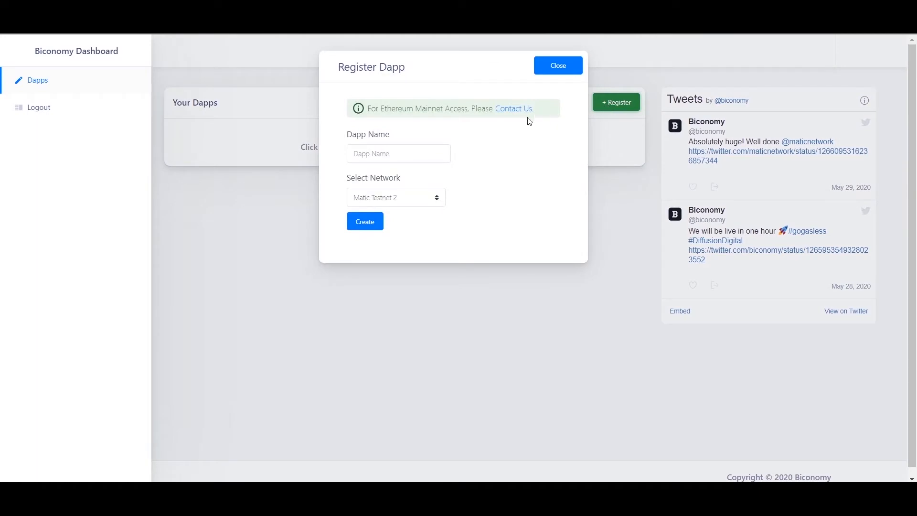
{"action": "left_click", "coordinate": [399, 153]}
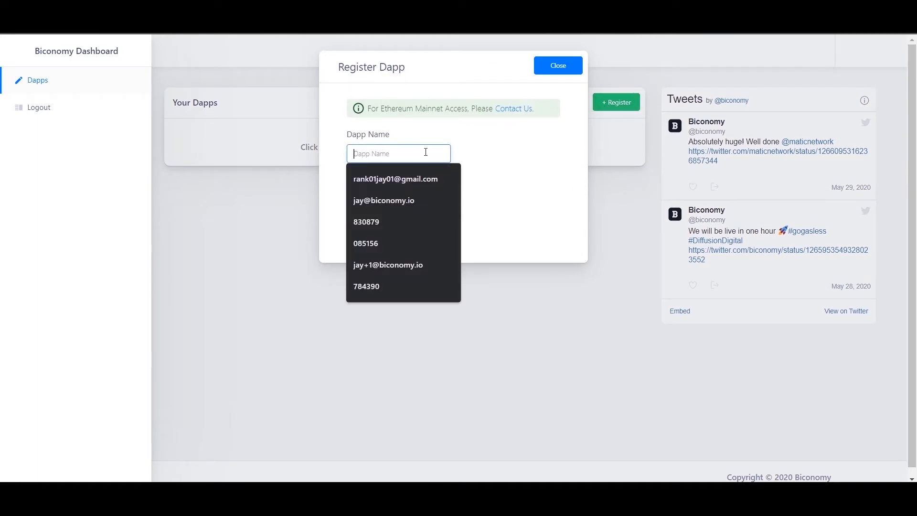
{"action": "type", "text": "First"}
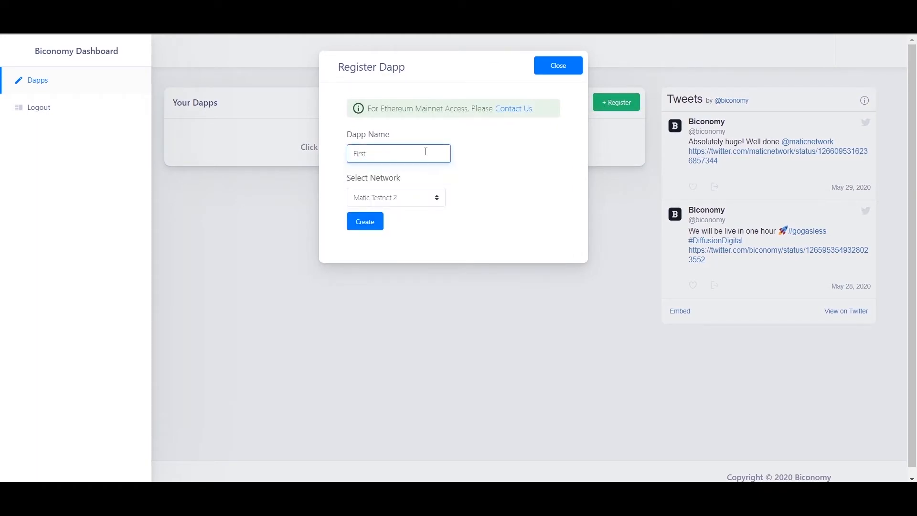
{"action": "left_click", "coordinate": [396, 197]}
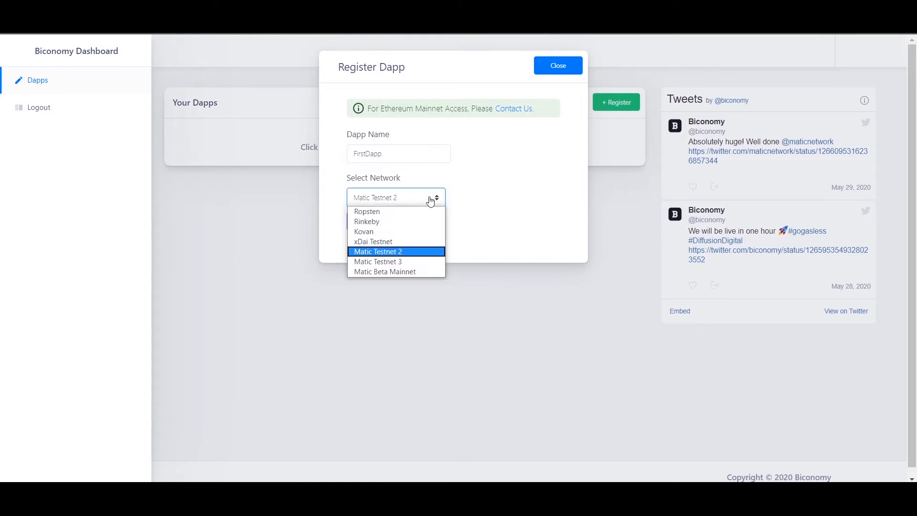
{"action": "left_click", "coordinate": [396, 251]}
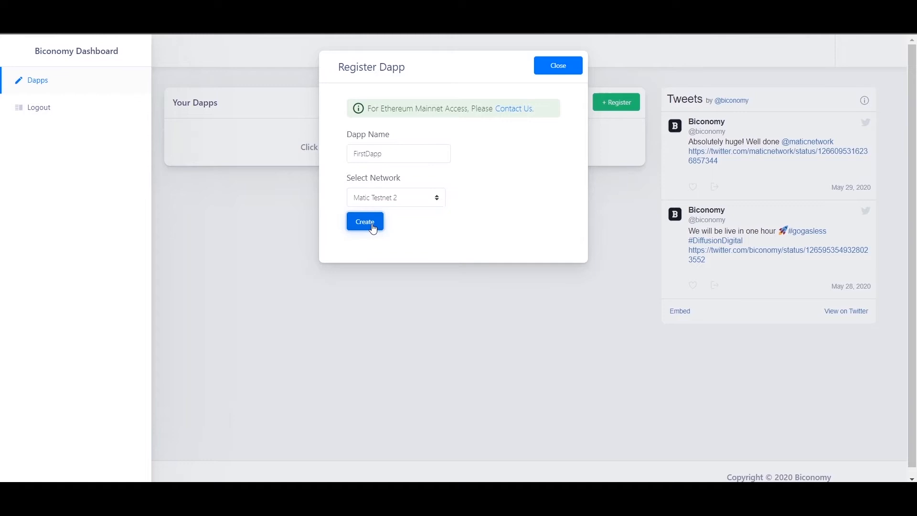
{"action": "left_click", "coordinate": [364, 222]}
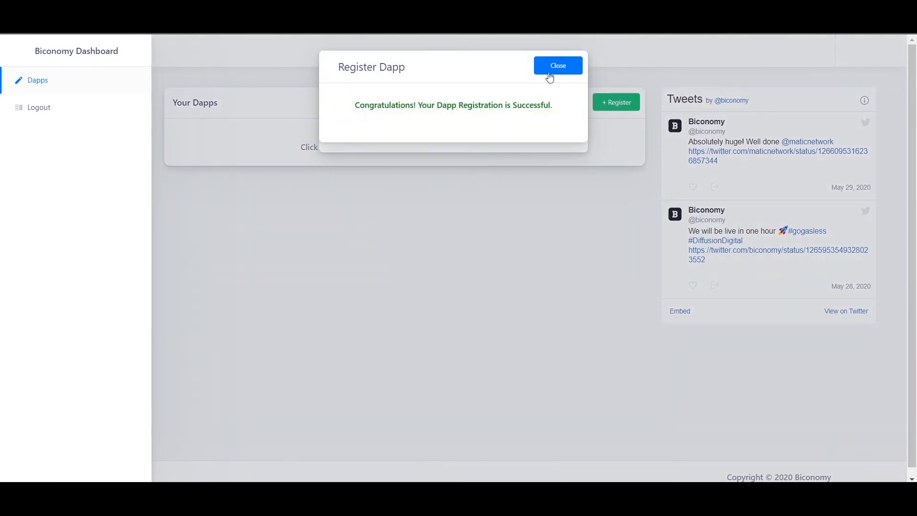
{"action": "left_click", "coordinate": [558, 65]}
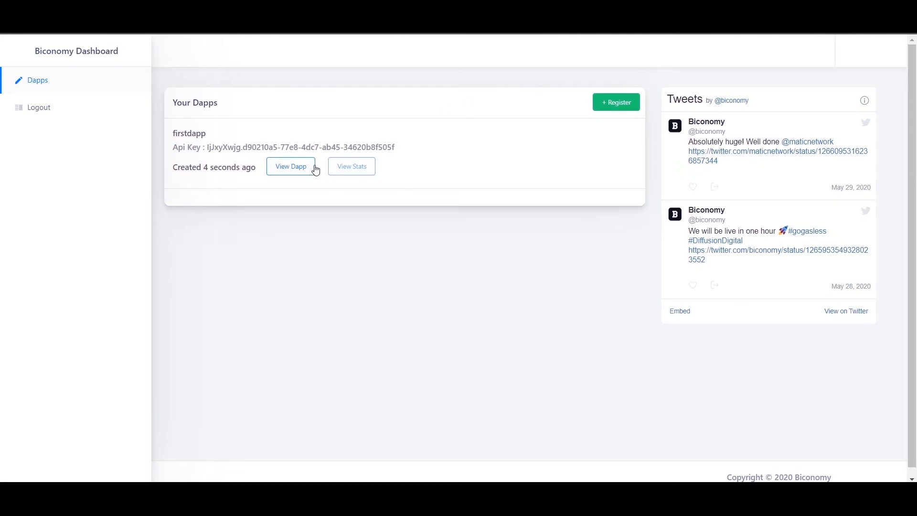
In firstdapp's details, edit the meta transaction limit to 0.1 ETH per dapp
{"action": "left_click", "coordinate": [291, 166]}
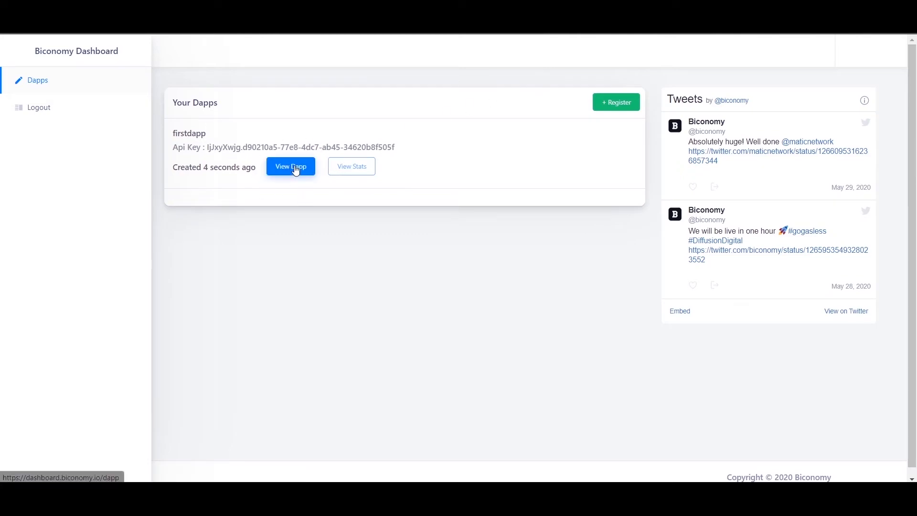
{"action": "left_click", "coordinate": [291, 166]}
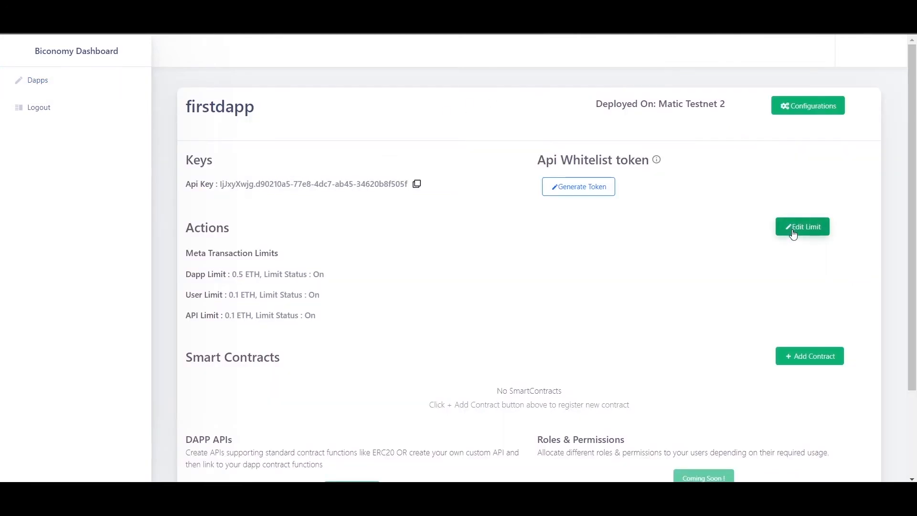
{"action": "left_click", "coordinate": [802, 227]}
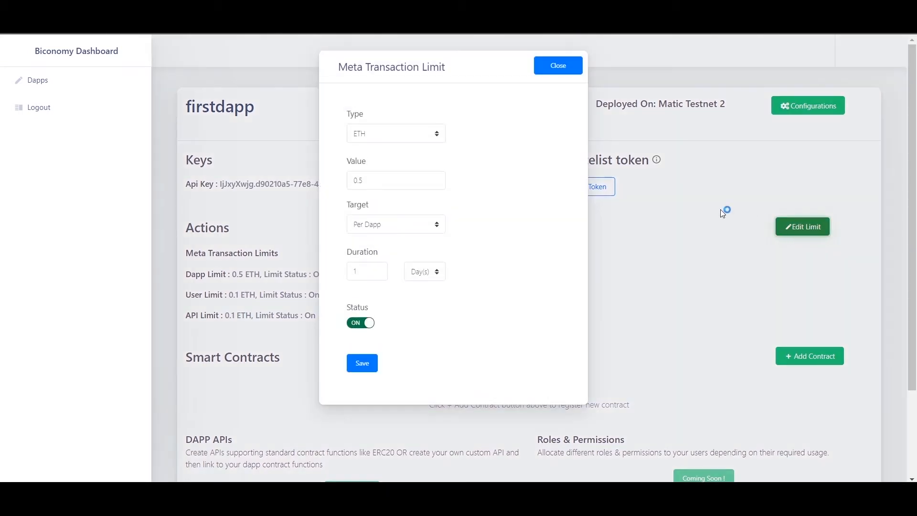
{"action": "left_click", "coordinate": [396, 133]}
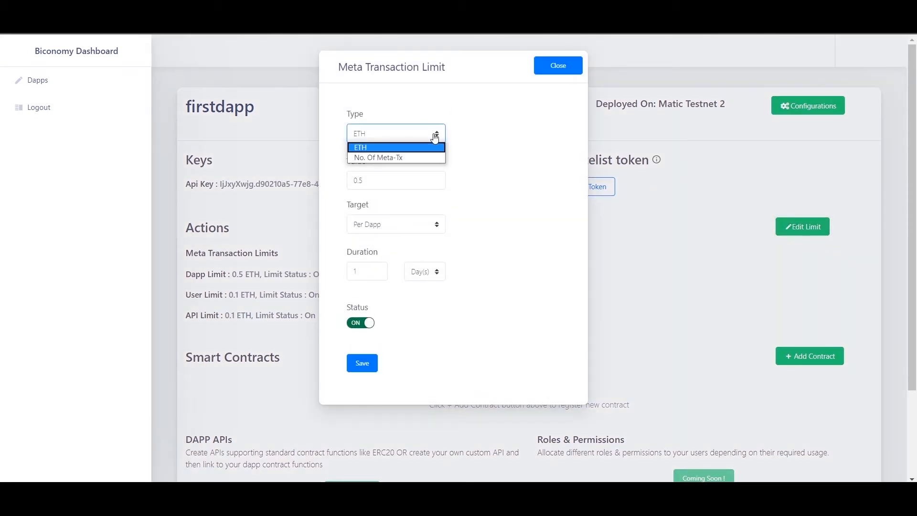
{"action": "left_click", "coordinate": [359, 147]}
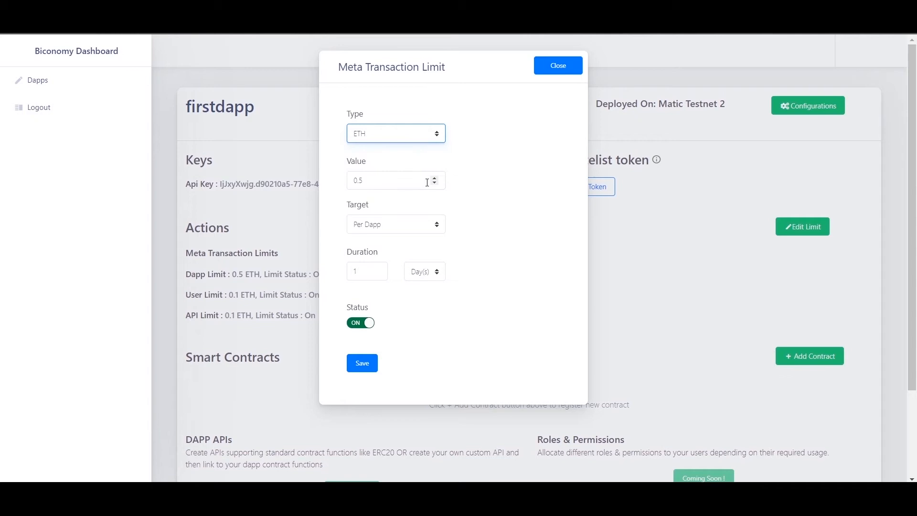
{"action": "left_click", "coordinate": [396, 181]}
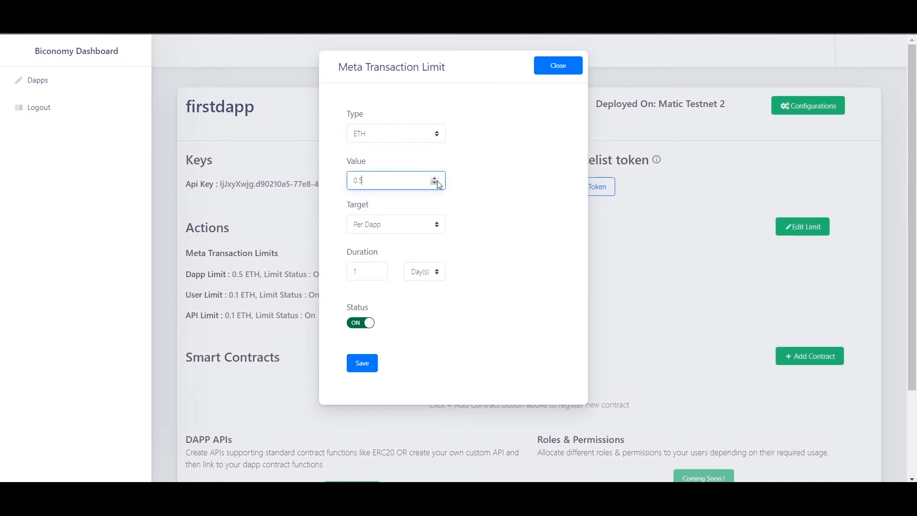
{"action": "type", "text": "0.1"}
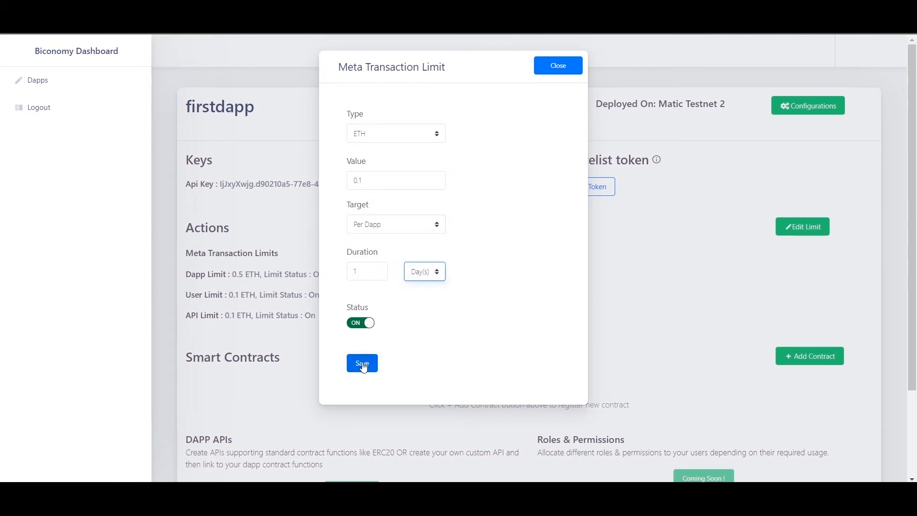
Add a smart contract named FirstSmartContract with its address and ABI to firstdapp
{"action": "left_click", "coordinate": [362, 363]}
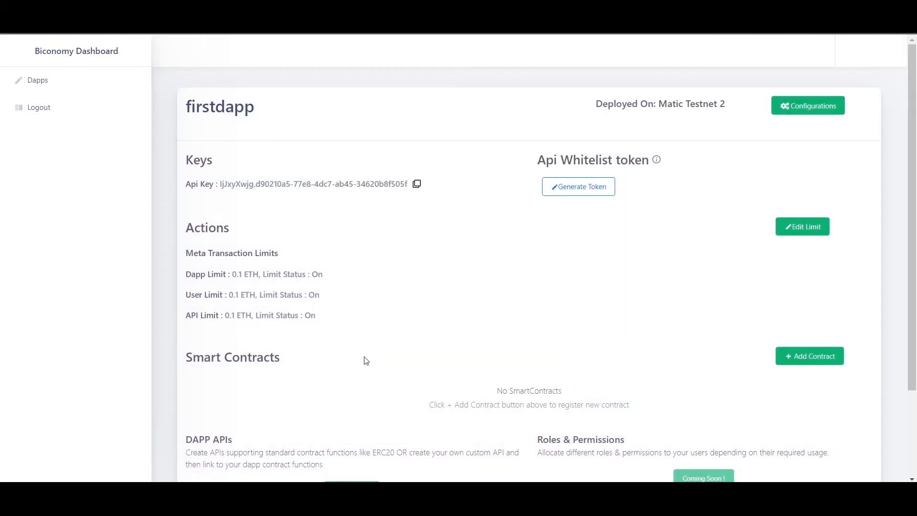
{"action": "mouse_move", "coordinate": [801, 376]}
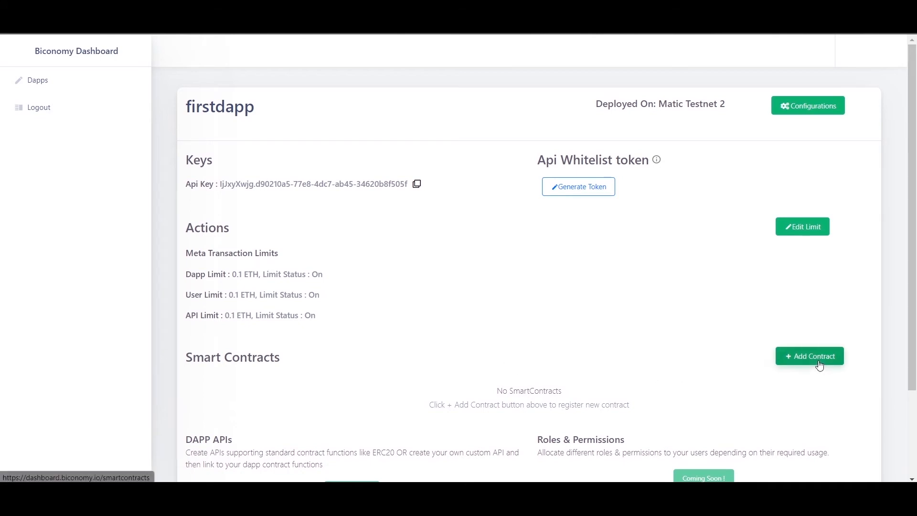
{"action": "left_click", "coordinate": [810, 356]}
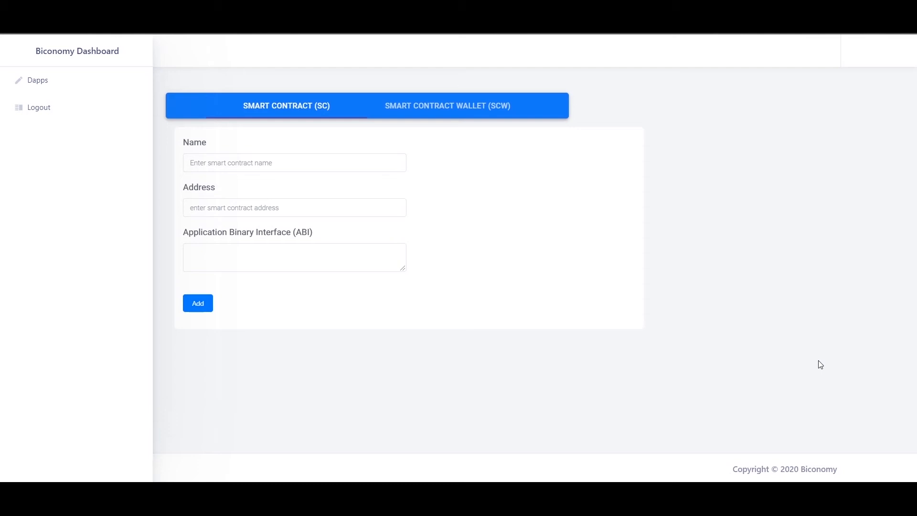
{"action": "left_click", "coordinate": [294, 163]}
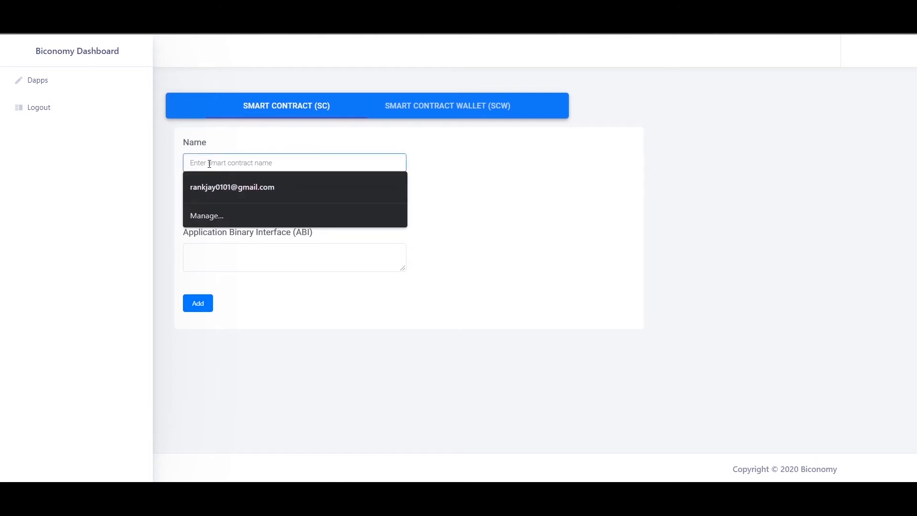
{"action": "type", "text": "Fir"}
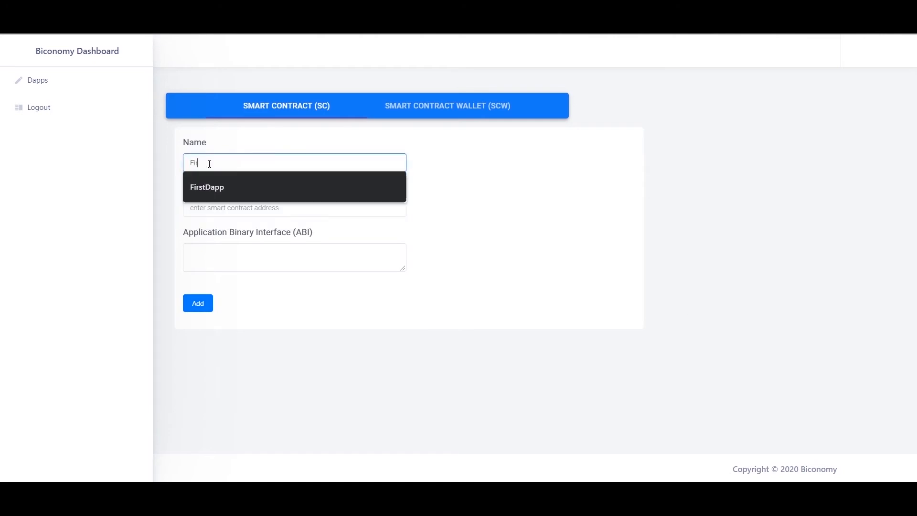
{"action": "left_click", "coordinate": [294, 207]}
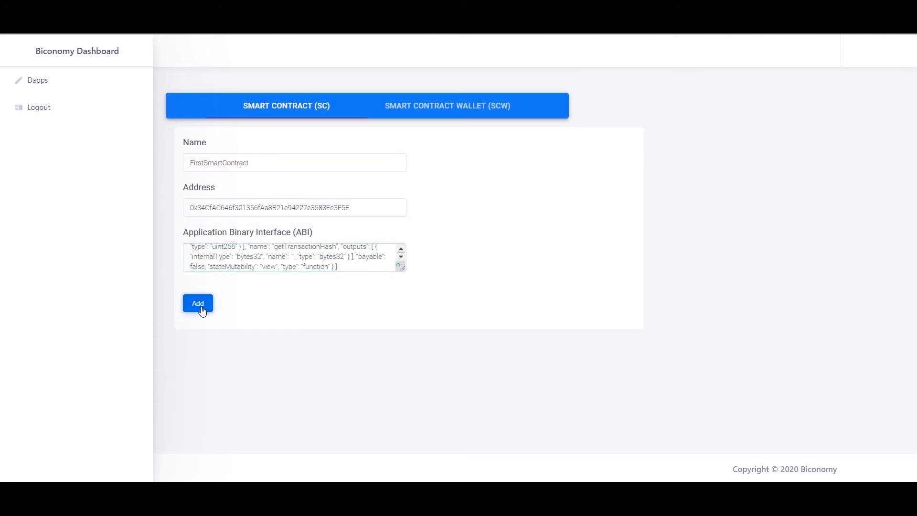
{"action": "left_click", "coordinate": [197, 304]}
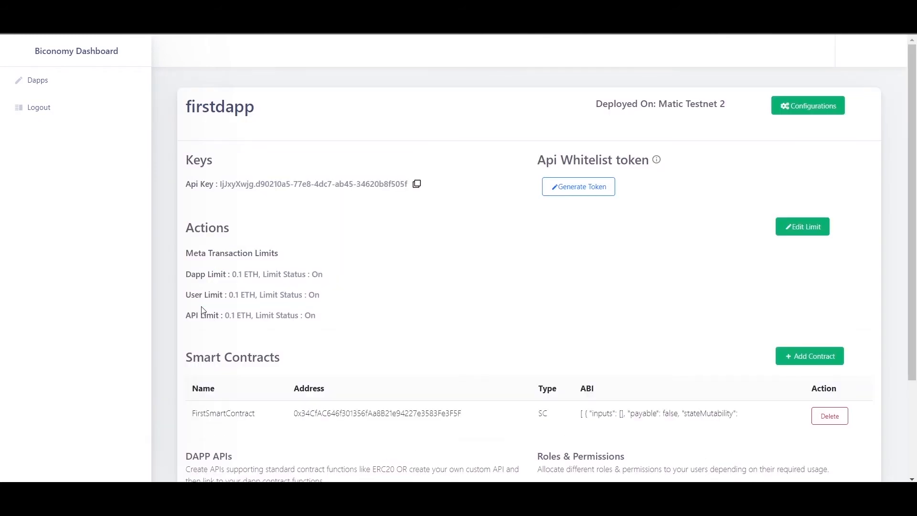
Add a custom API named FirstAPI calling FirstSmartContract's ExecTransaction method
{"action": "scroll", "scroll_direction": "down", "scroll_amount": 3}
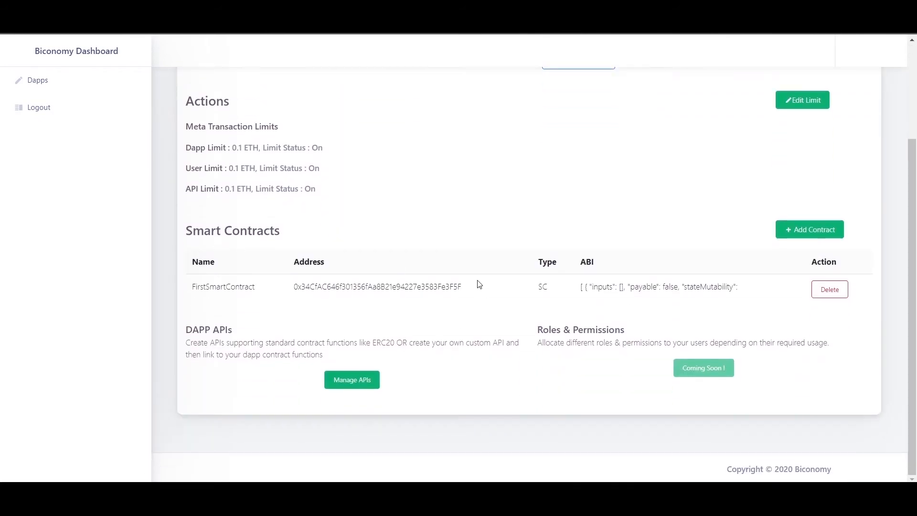
{"action": "mouse_move", "coordinate": [279, 301]}
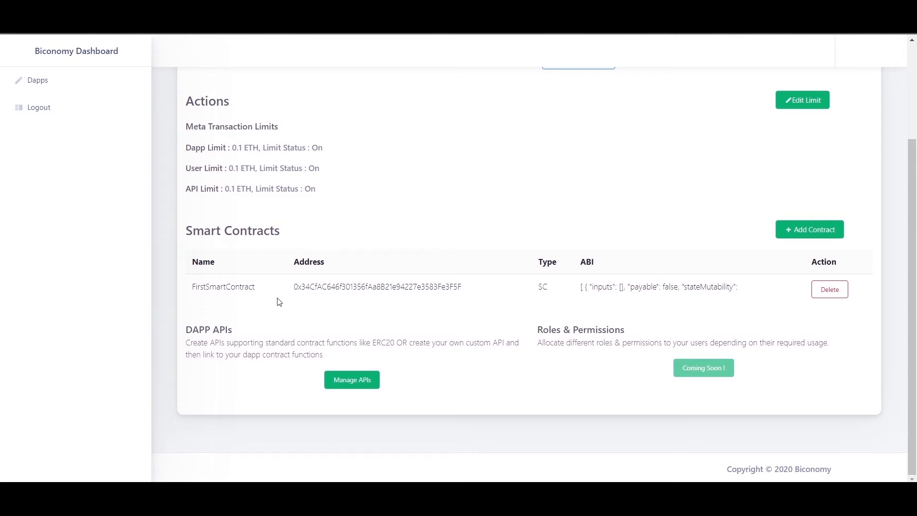
{"action": "left_click", "coordinate": [351, 380]}
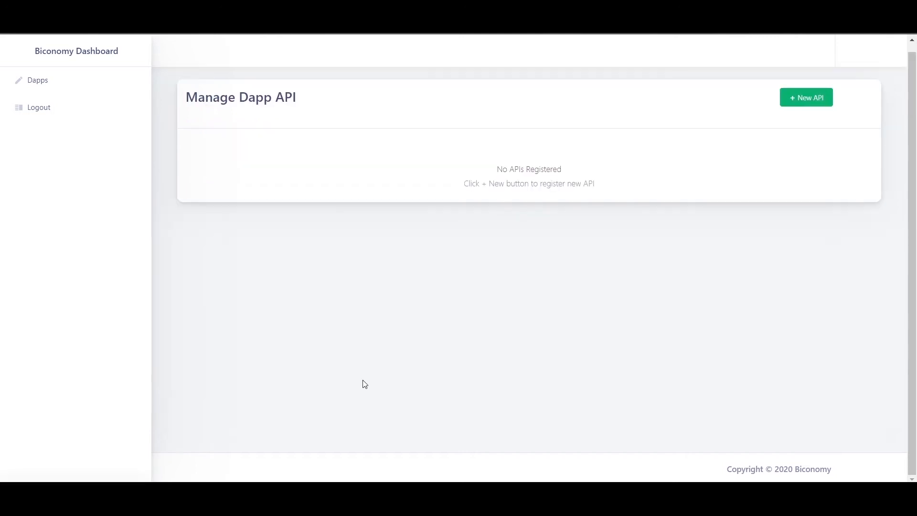
{"action": "mouse_move", "coordinate": [818, 103]}
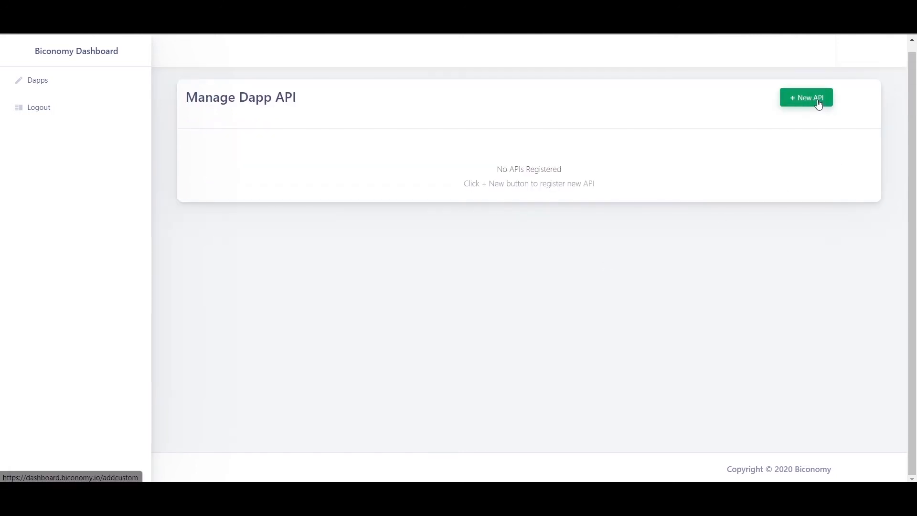
{"action": "left_click", "coordinate": [806, 98]}
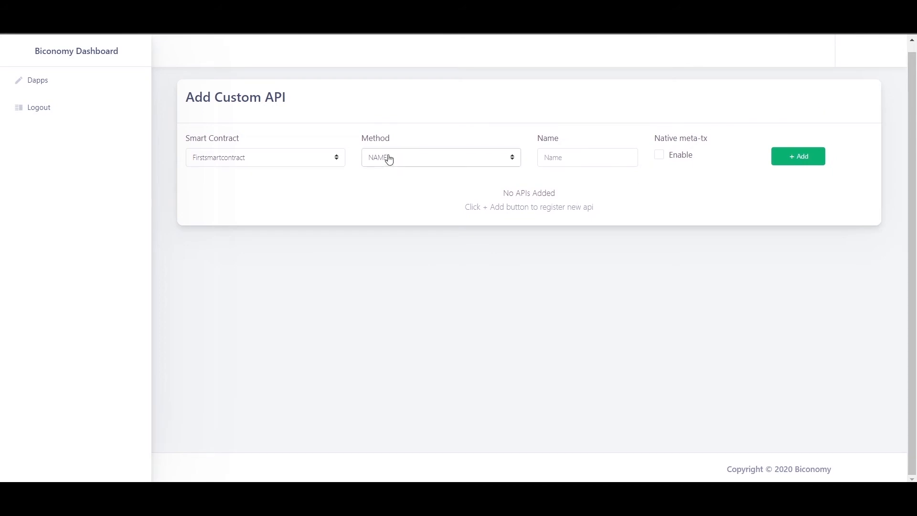
{"action": "left_click", "coordinate": [440, 158]}
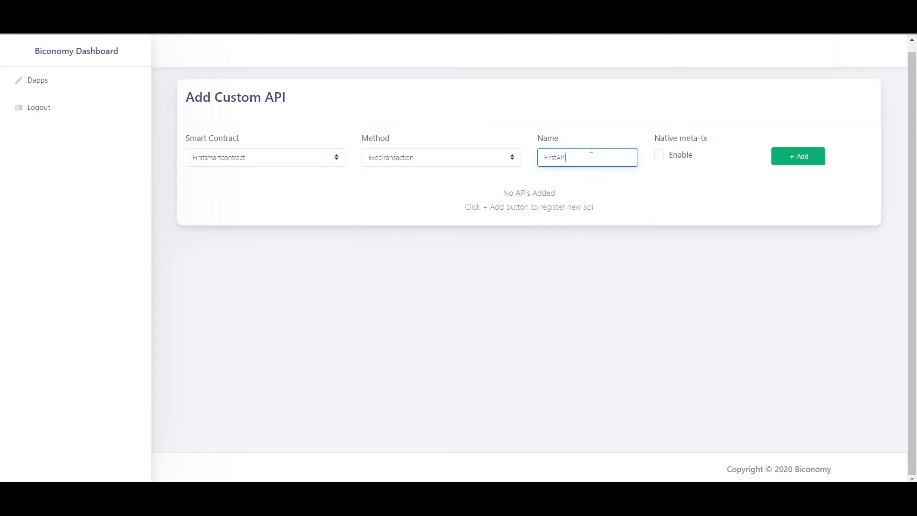
{"action": "left_click", "coordinate": [798, 156]}
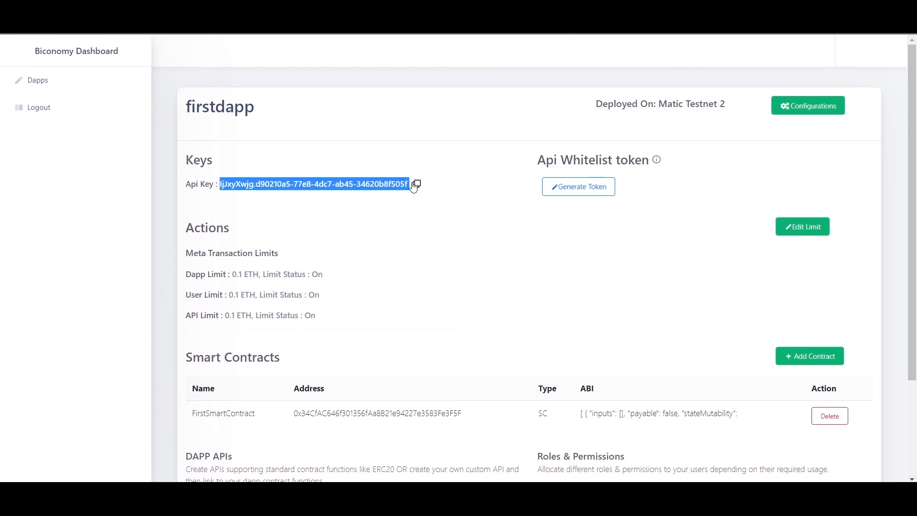
Copy firstdapp's API key to the clipboard
{"action": "left_click", "coordinate": [416, 185]}
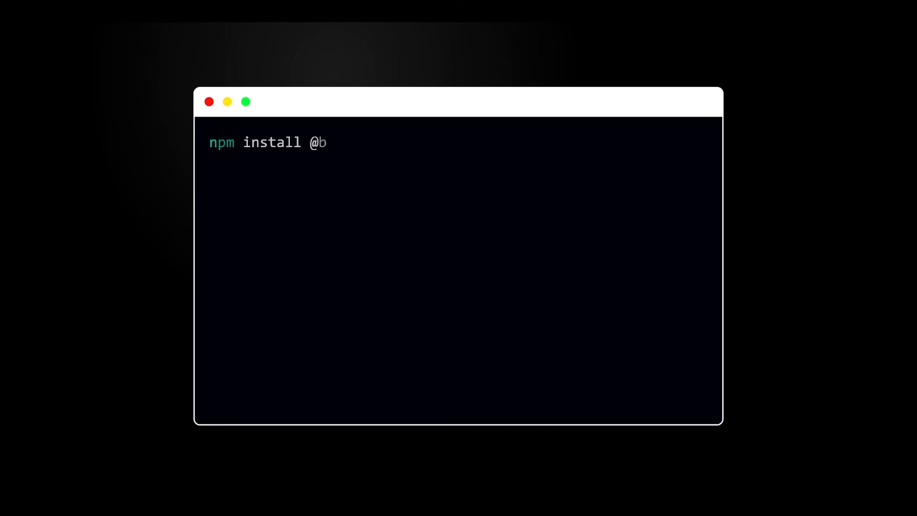
{"action": "type", "text": "iconomy/"}
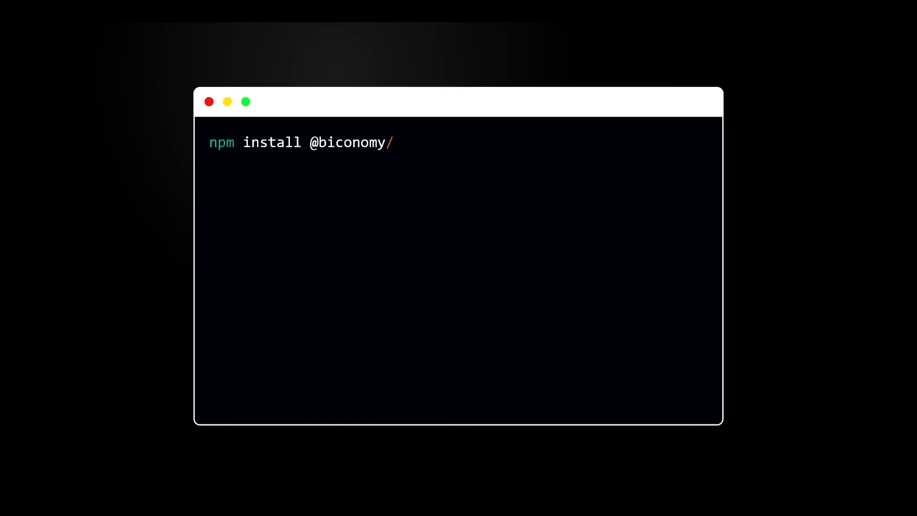
{"action": "type", "text": "mexa"}
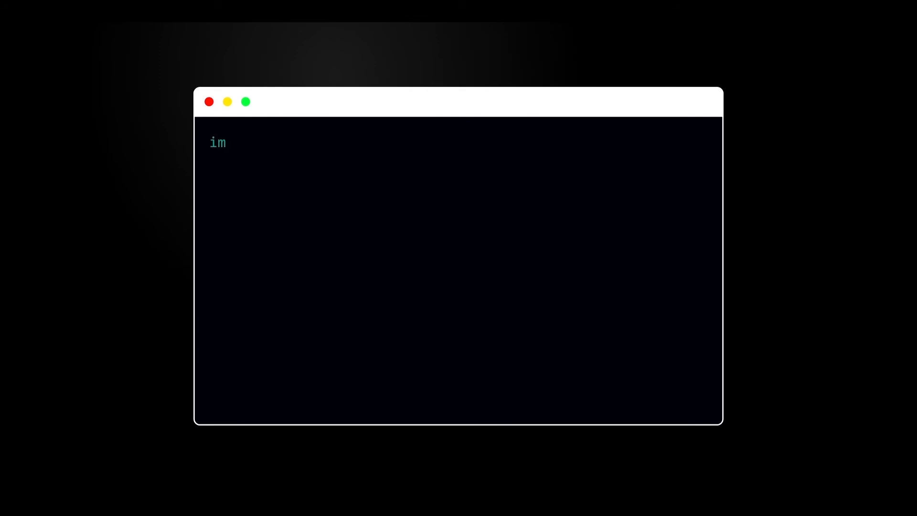
{"action": "type", "text": "port Bico"}
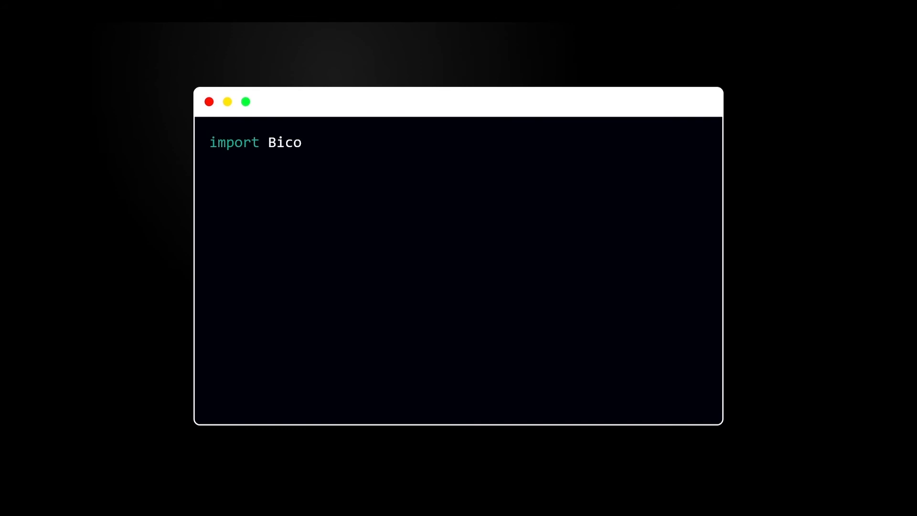
{"action": "type", "text": "nomy from"}
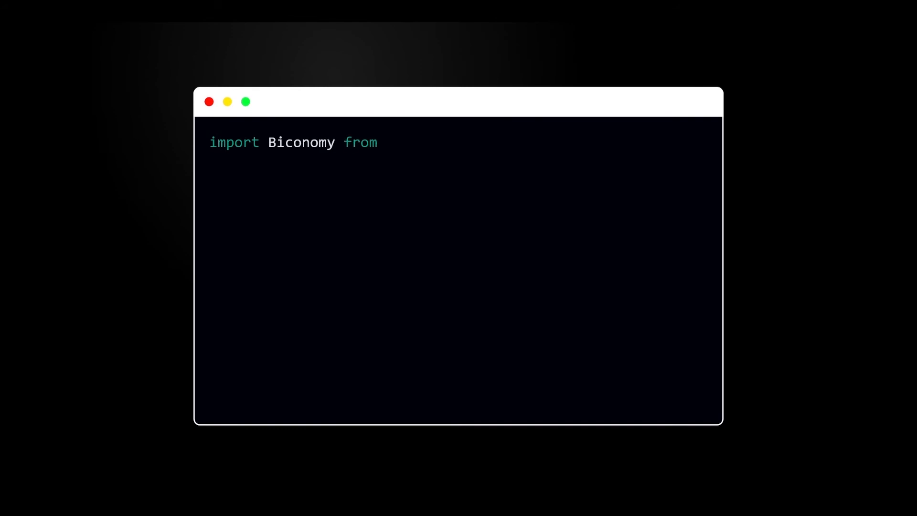
{"action": "type", "text": "\"@biconomy/"}
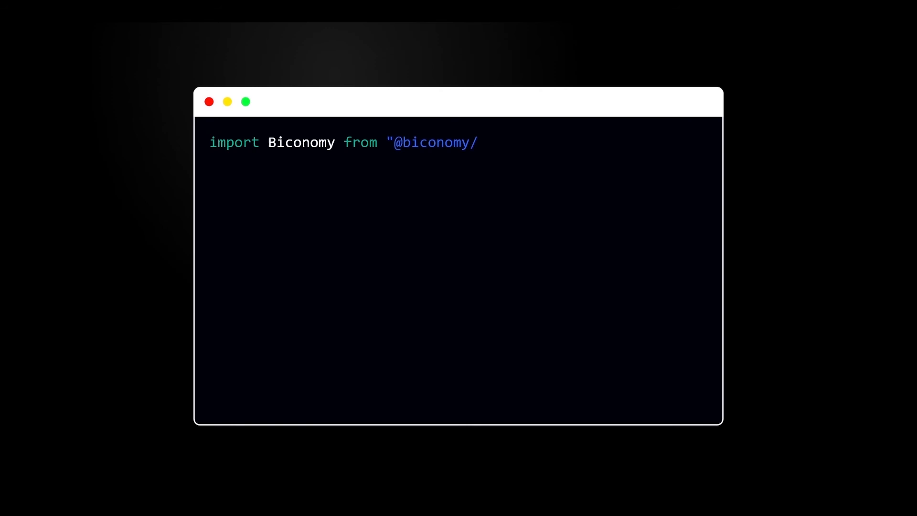
{"action": "type", "text": "mexa\";"}
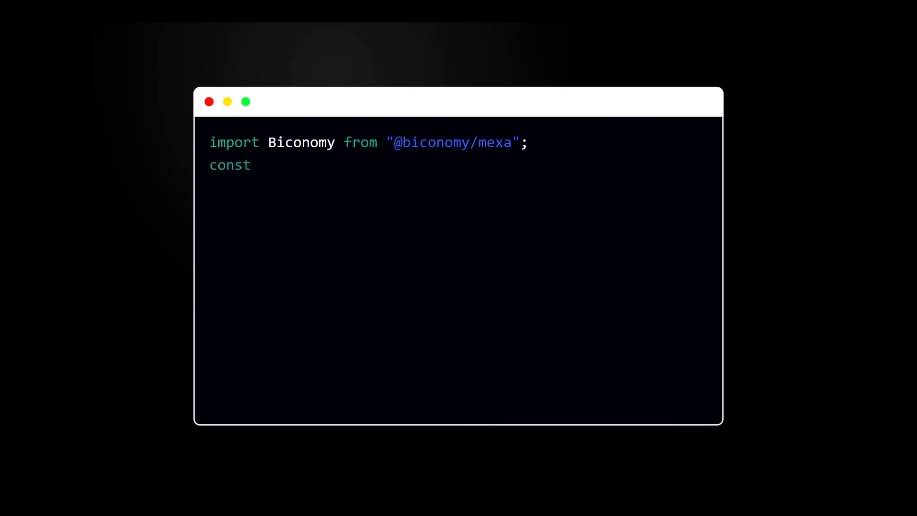
{"action": "type", "text": "biconomy = new Biconomy(<>);"}
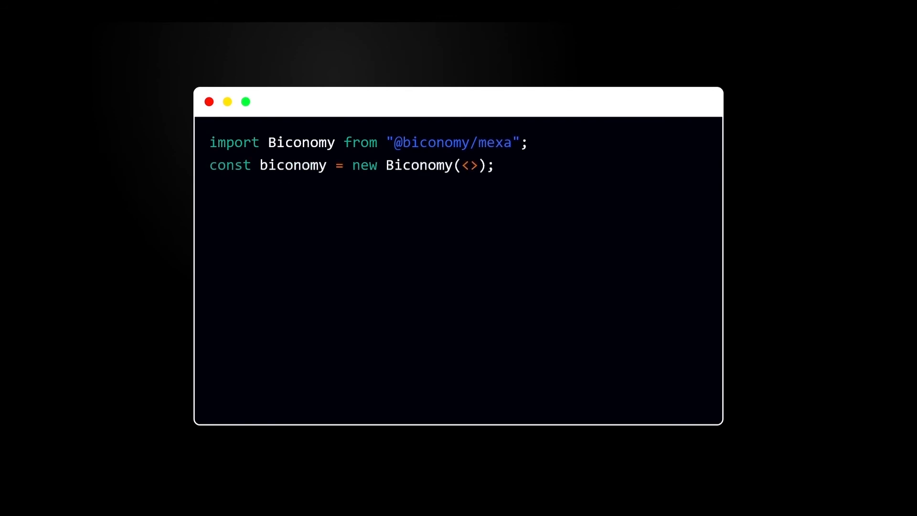
{"action": "type", "text": "web3 provider>, {api}"}
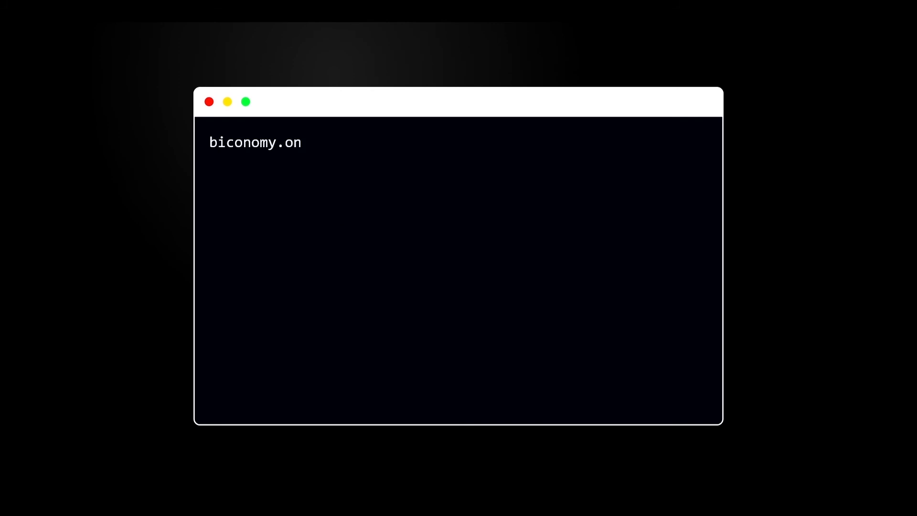
Show biconomy.onEvent handlers for biconomy.READY and biconomy.ERROR
{"action": "type", "text": "Event(biconomy.REA)"}
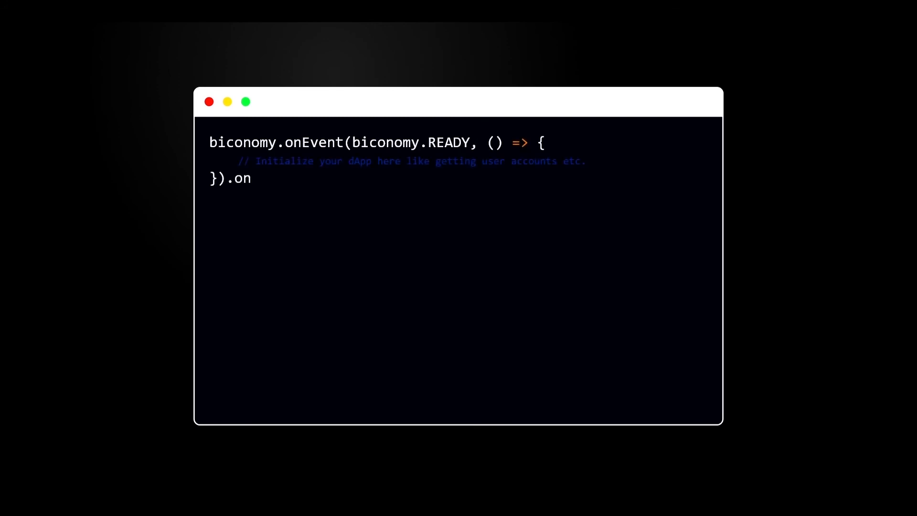
{"action": "type", "text": "Event(biconomy.ERROR);"}
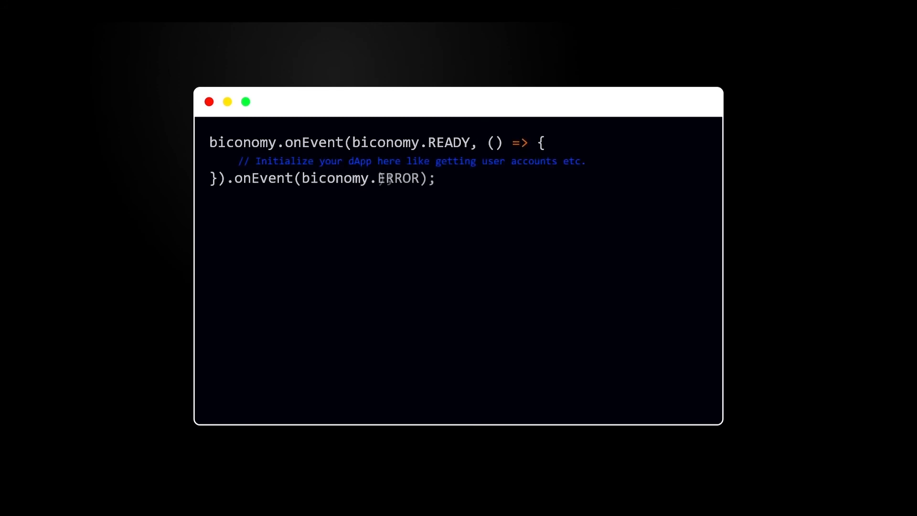